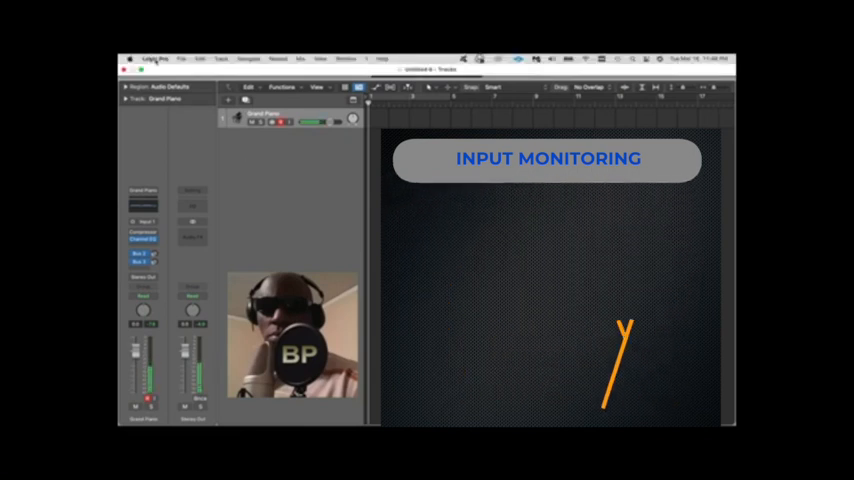
Bring up the Audio Devices settings from the Logic Pro preferences.
{"action": "left_click", "coordinate": [158, 54]}
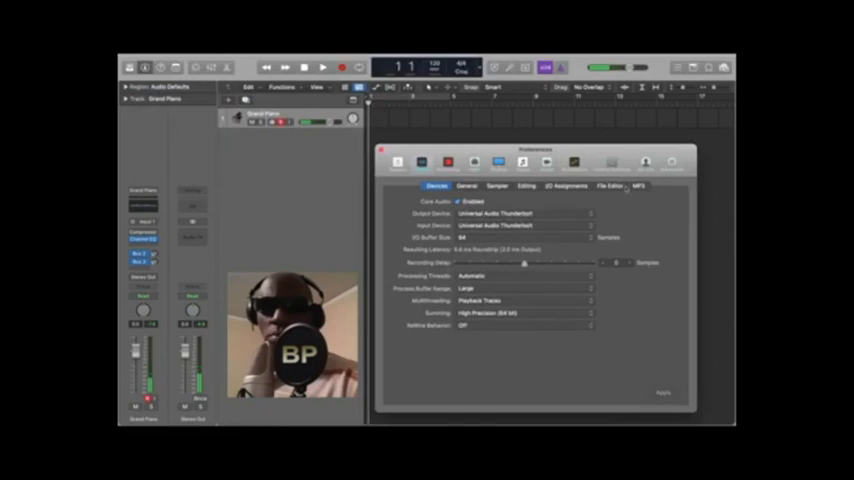
{"action": "mouse_move", "coordinate": [608, 200]}
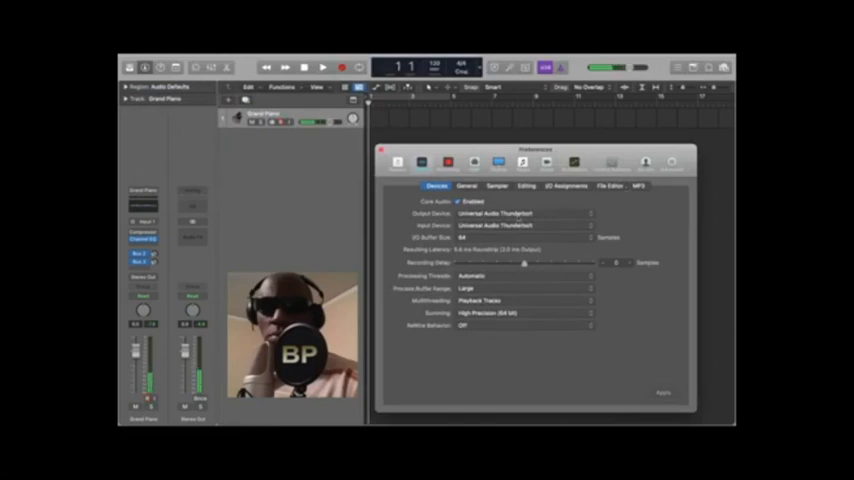
Review the Output Device list and keep the current output device selected.
{"action": "left_click", "coordinate": [522, 212]}
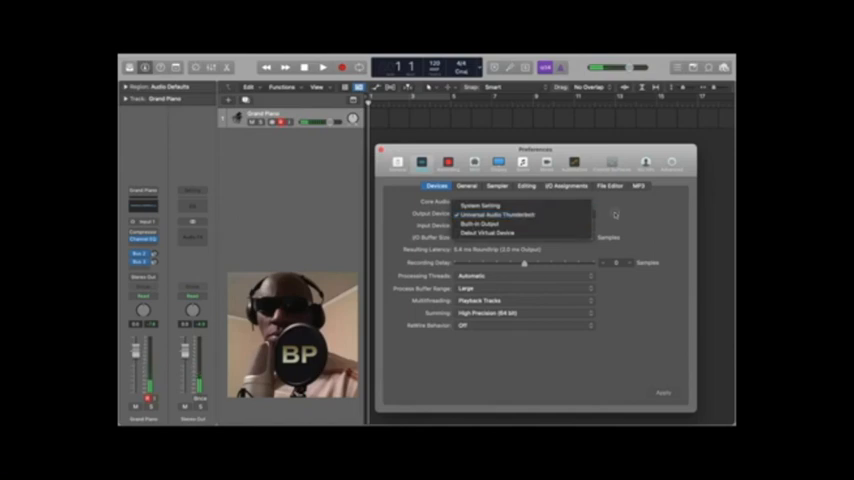
{"action": "left_click", "coordinate": [494, 214]}
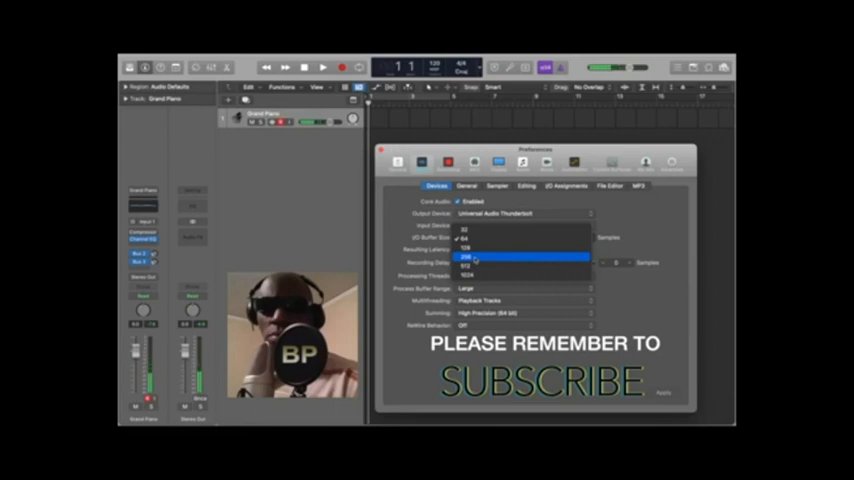
Choose a low I/O Buffer Size, then switch to the General audio settings.
{"action": "left_click", "coordinate": [496, 258]}
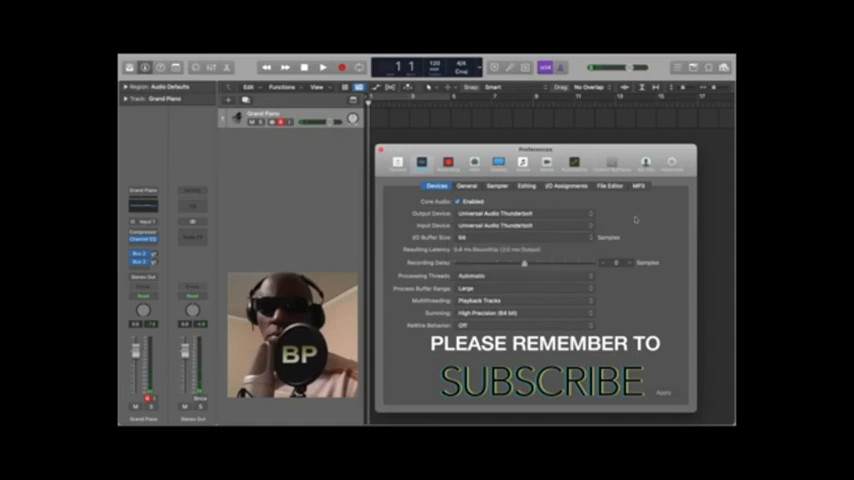
{"action": "left_click", "coordinate": [466, 186]}
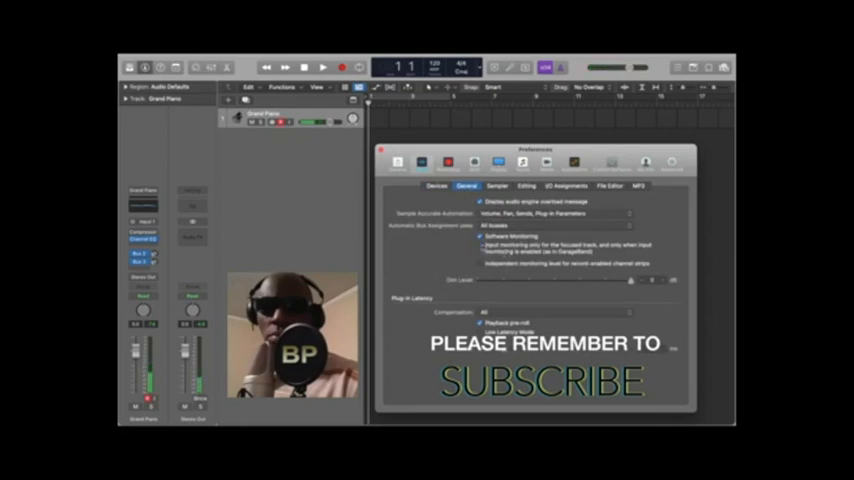
Adjust the monitoring option in General settings and close the audio preferences.
{"action": "left_click", "coordinate": [482, 236]}
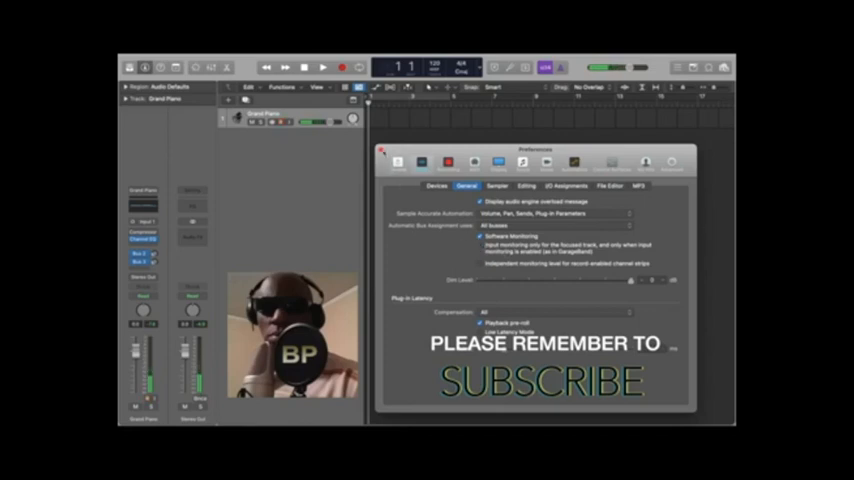
{"action": "left_click", "coordinate": [384, 152]}
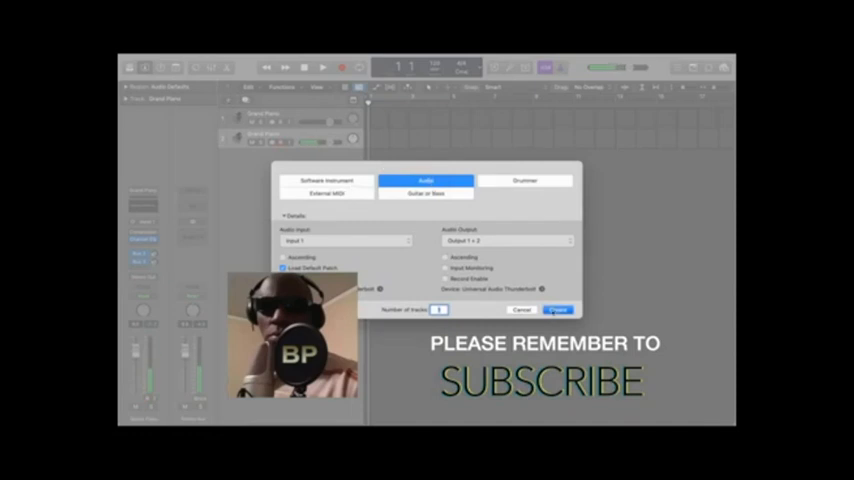
Create the new audio track, giving the project two tracks.
{"action": "left_click", "coordinate": [556, 308]}
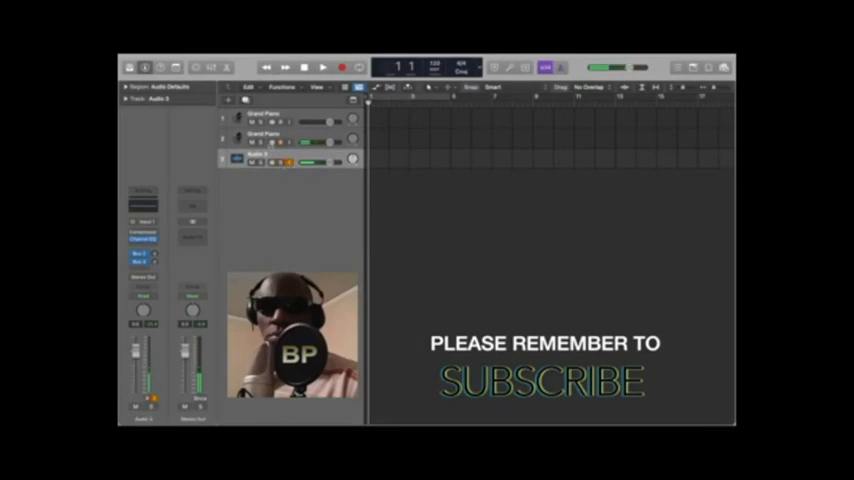
Record a short take, stop playback, and move the region to bar 1.
{"action": "left_click", "coordinate": [324, 62]}
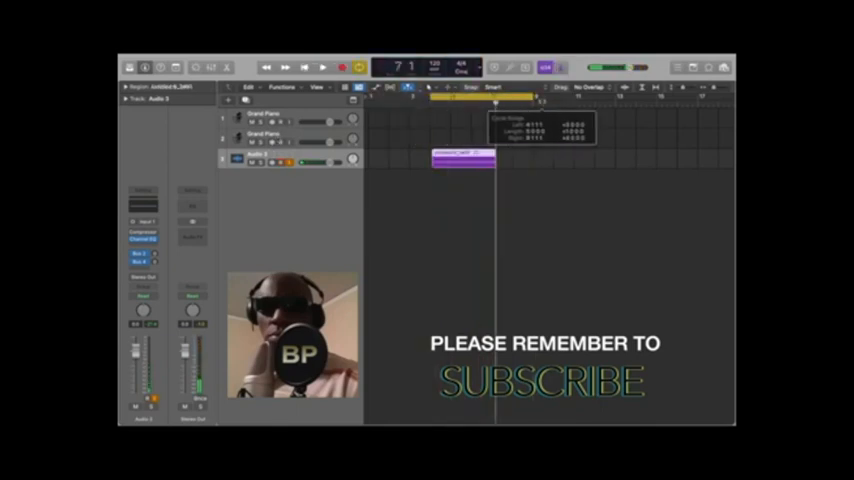
{"action": "left_click", "coordinate": [324, 62]}
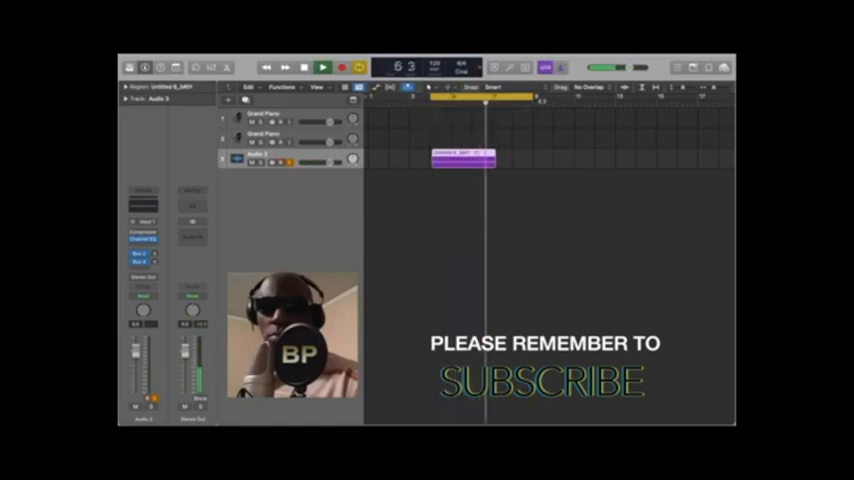
{"action": "left_click", "coordinate": [322, 58]}
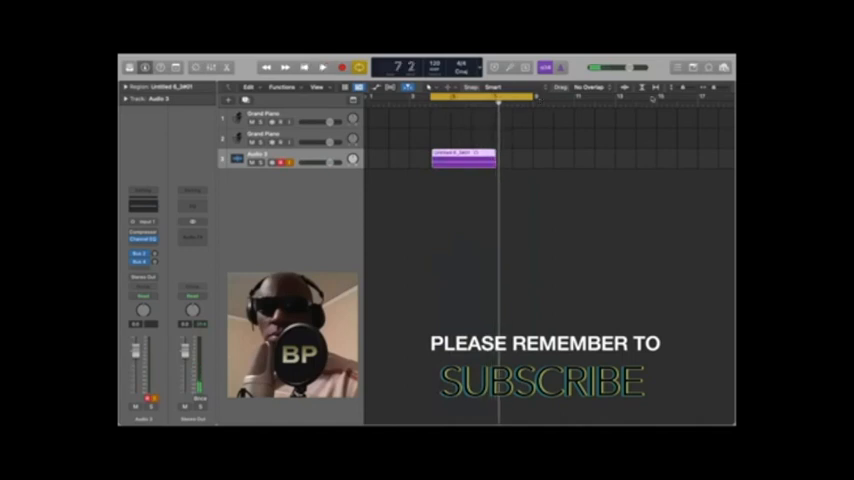
{"action": "left_click_drag", "start_coordinate": [464, 160], "coordinate": [450, 160]}
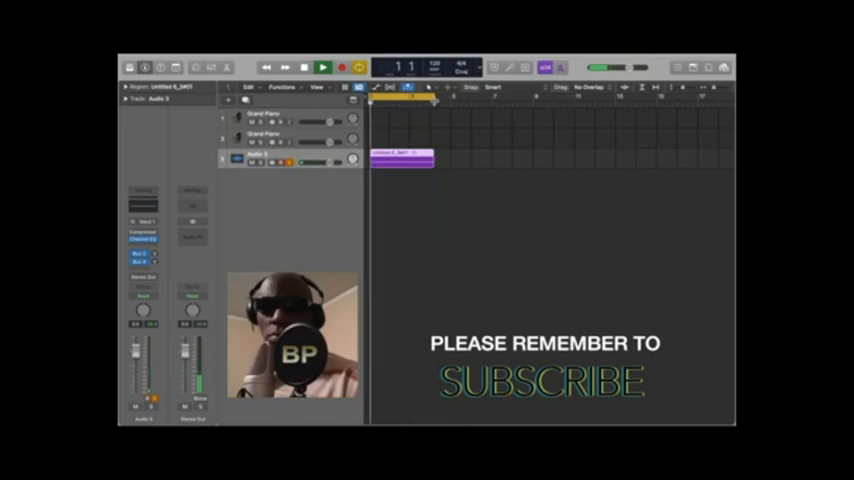
Zoom in on the recorded region so its waveform fills the track.
{"action": "left_click", "coordinate": [322, 62]}
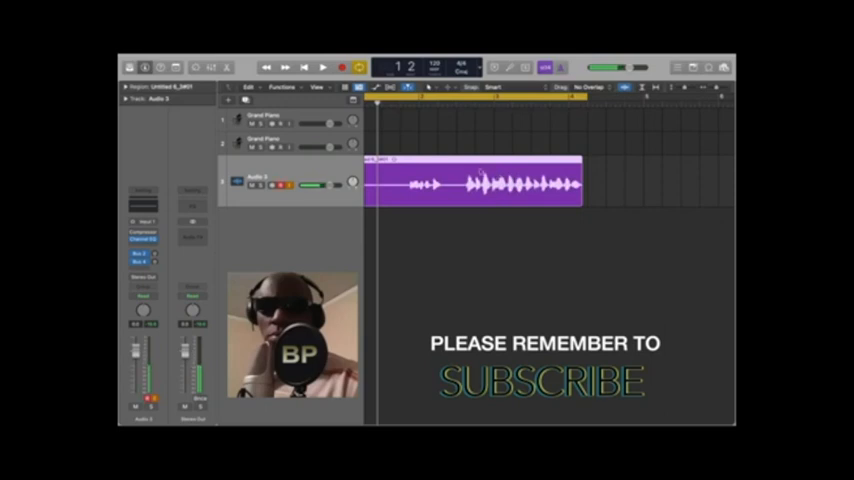
{"action": "mouse_move", "coordinate": [336, 228]}
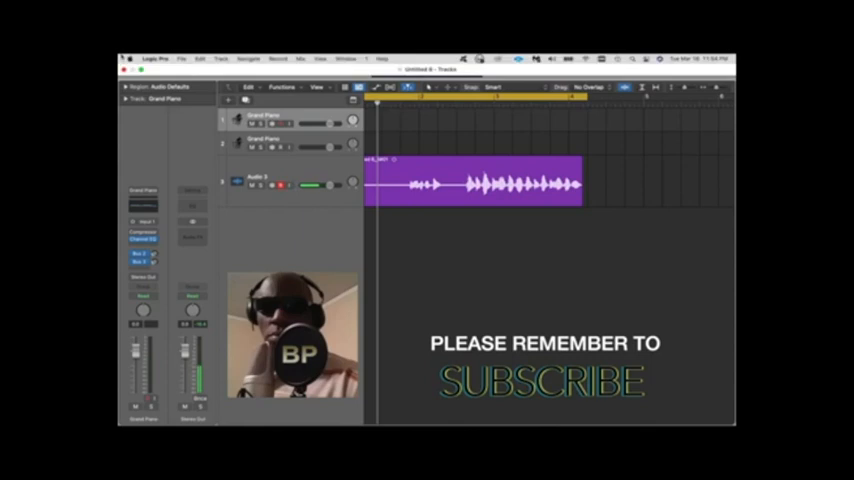
Reopen the Audio Devices settings and list the available I/O buffer sizes.
{"action": "left_click", "coordinate": [156, 58]}
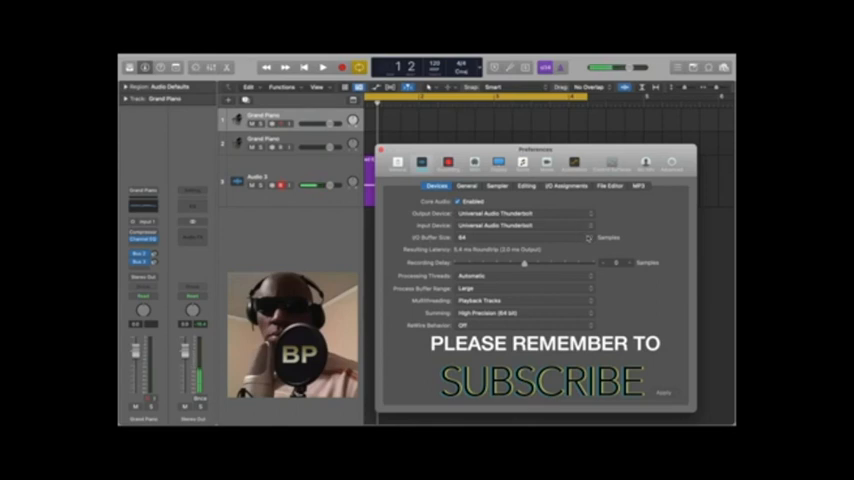
{"action": "left_click", "coordinate": [514, 236]}
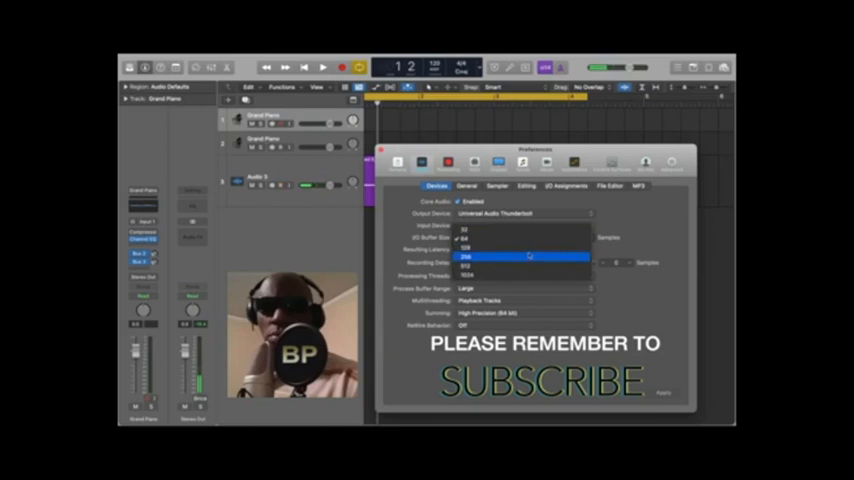